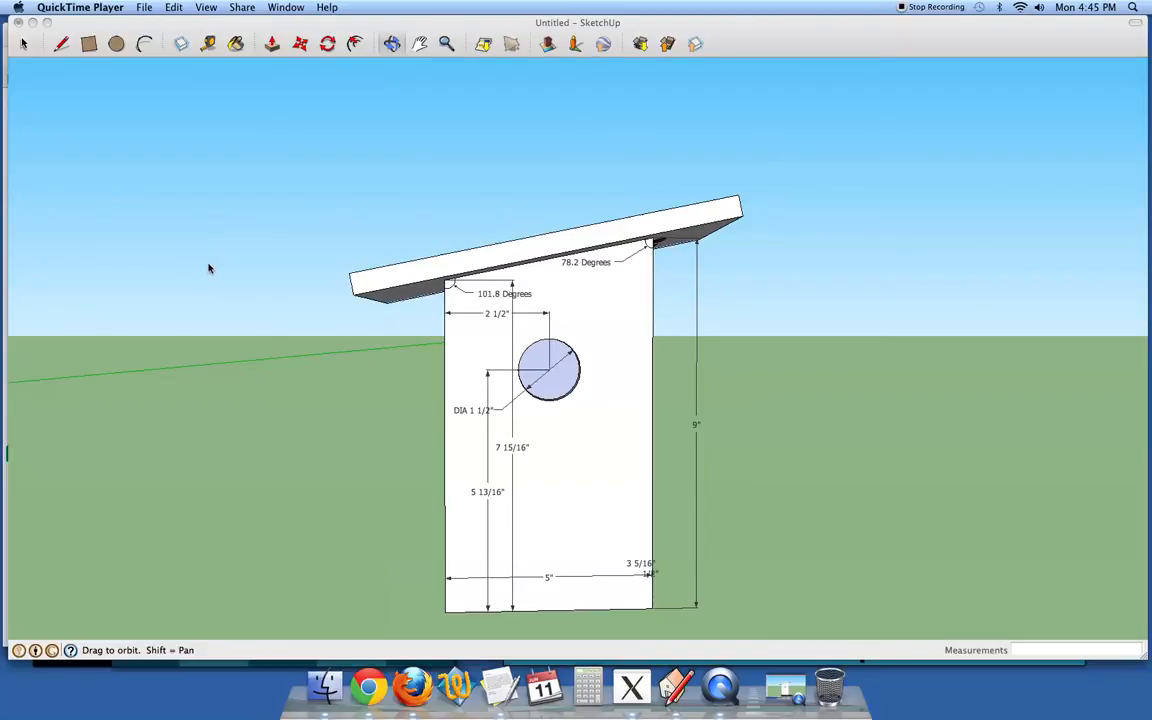
pyautogui.moveTo(207, 268)
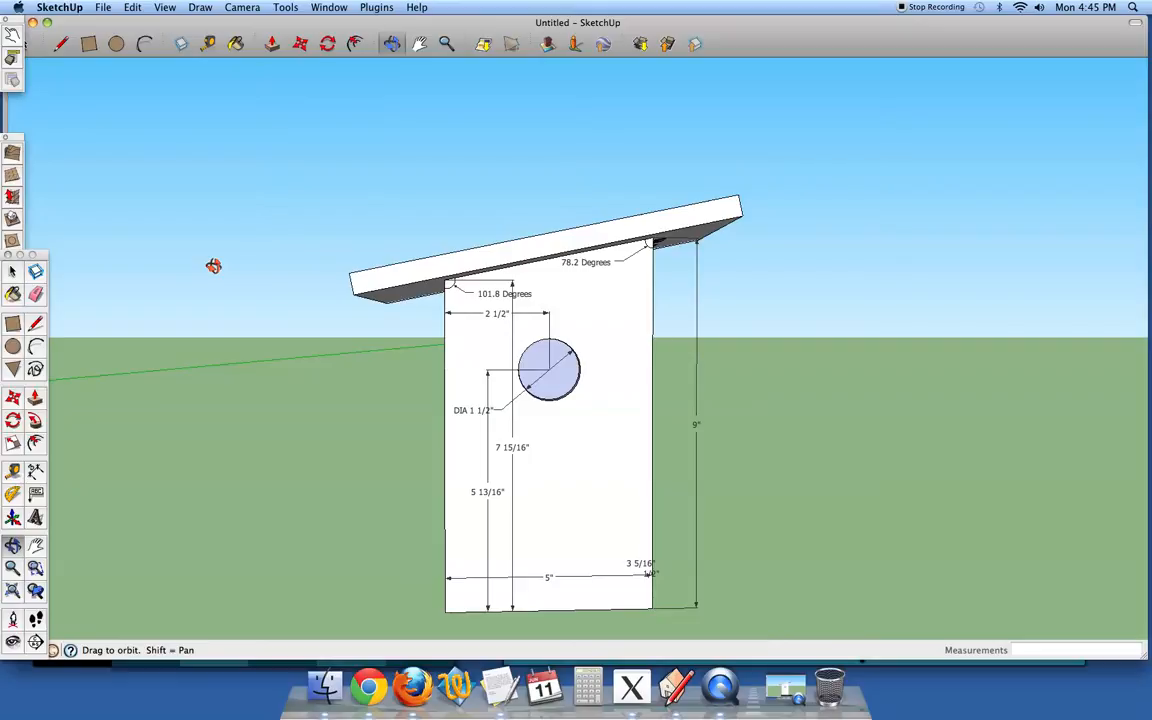
pyautogui.moveTo(260, 297)
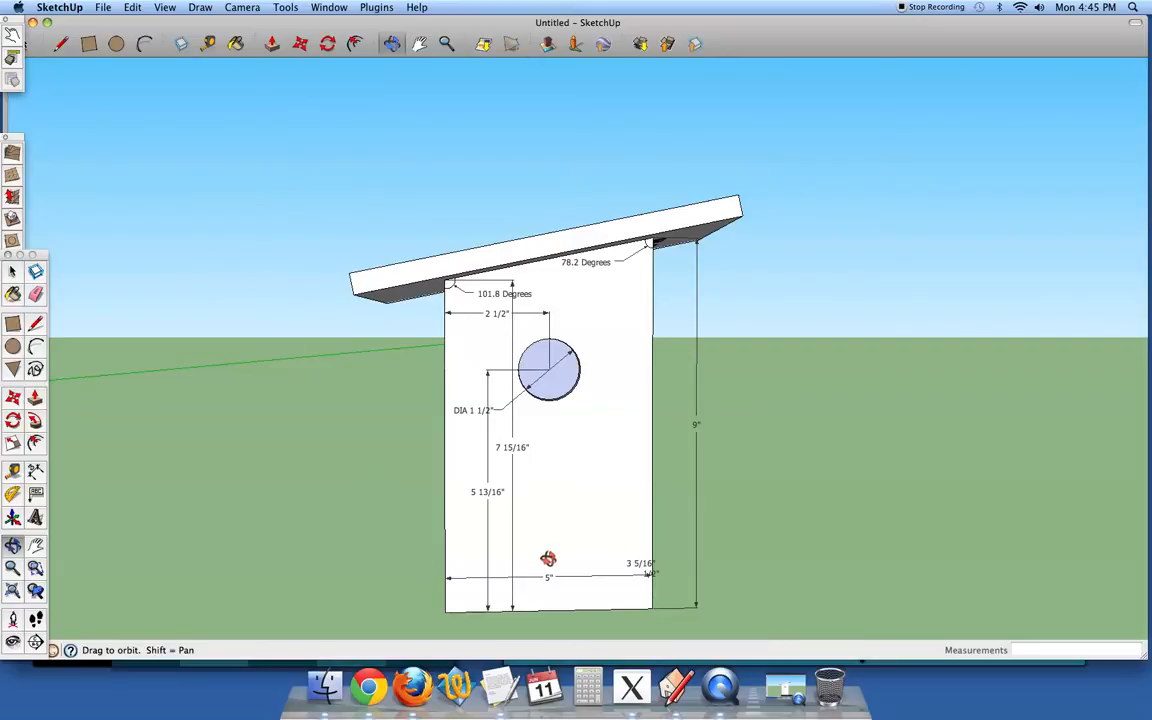
pyautogui.moveTo(519, 548)
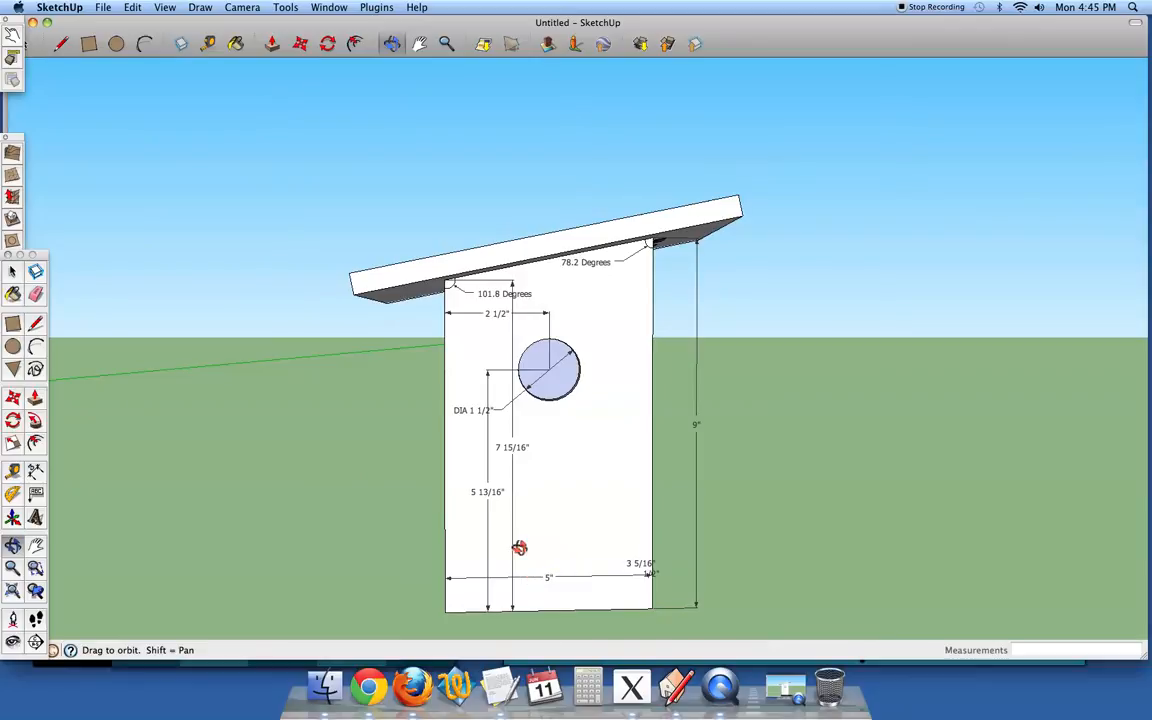
pyautogui.moveTo(504, 531)
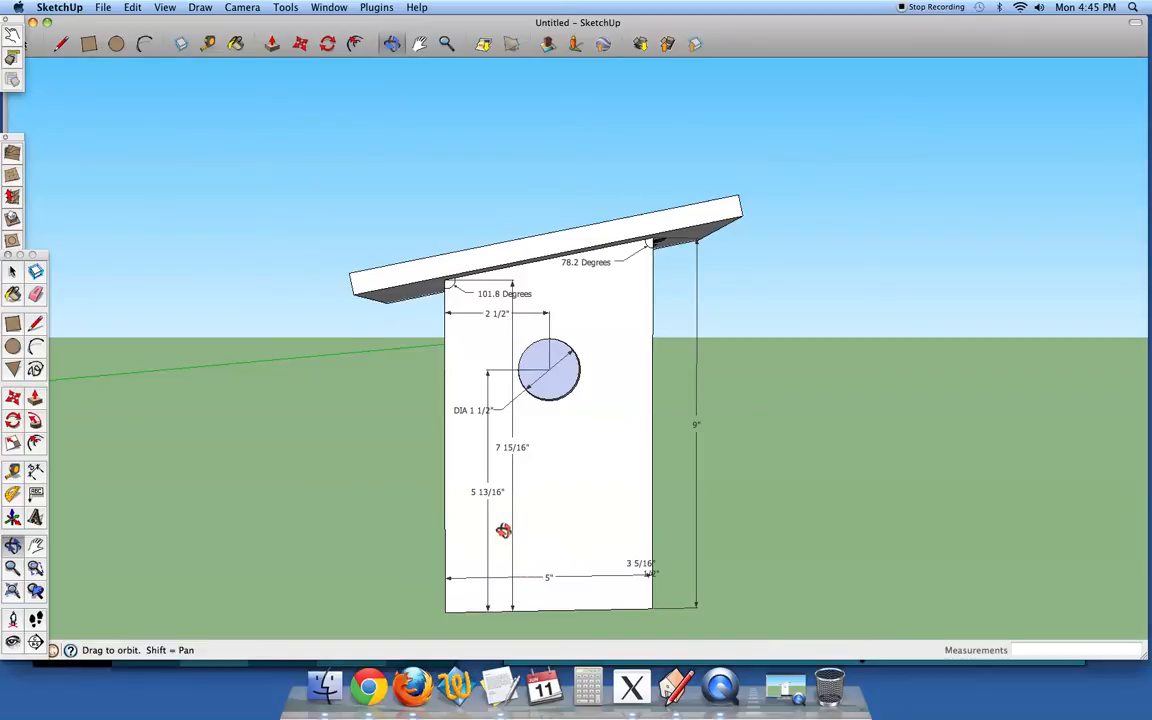
pyautogui.moveTo(686, 504)
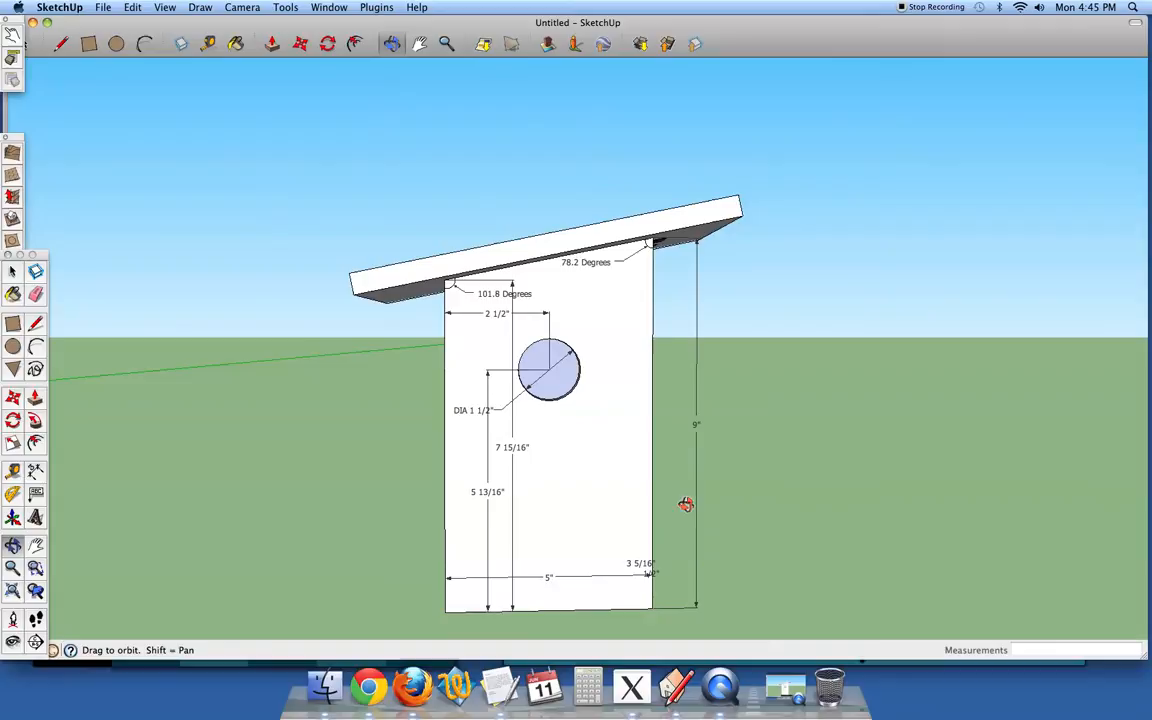
pyautogui.moveTo(514, 360)
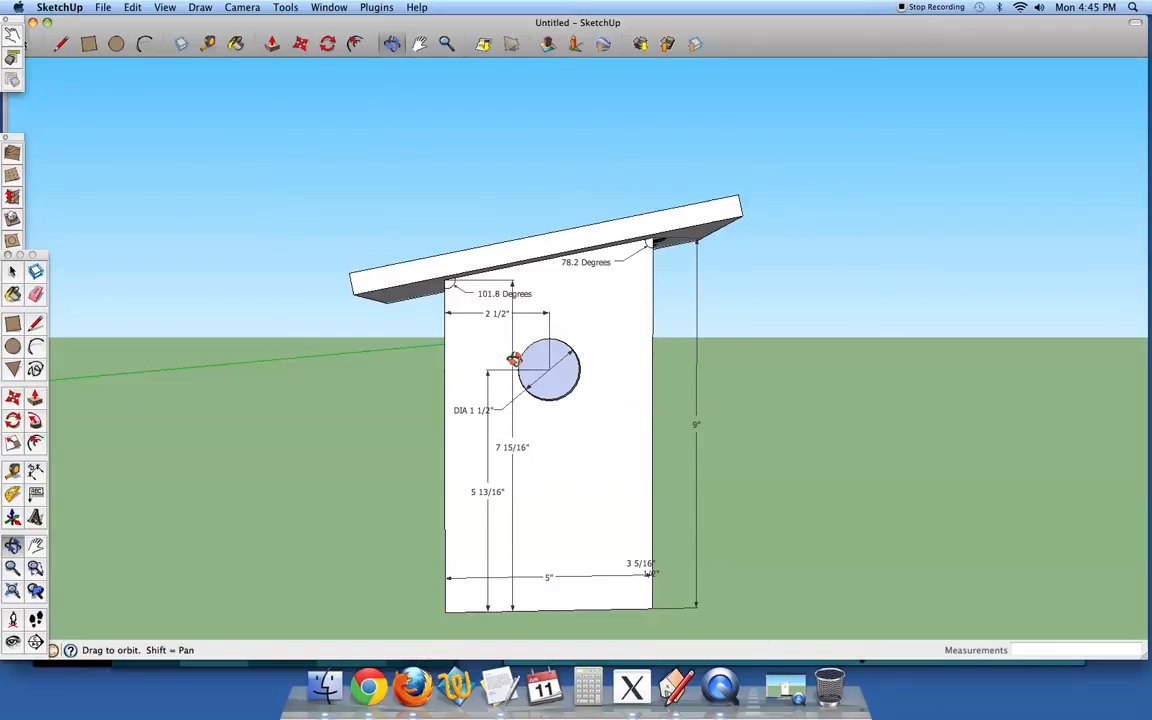
pyautogui.moveTo(532, 420)
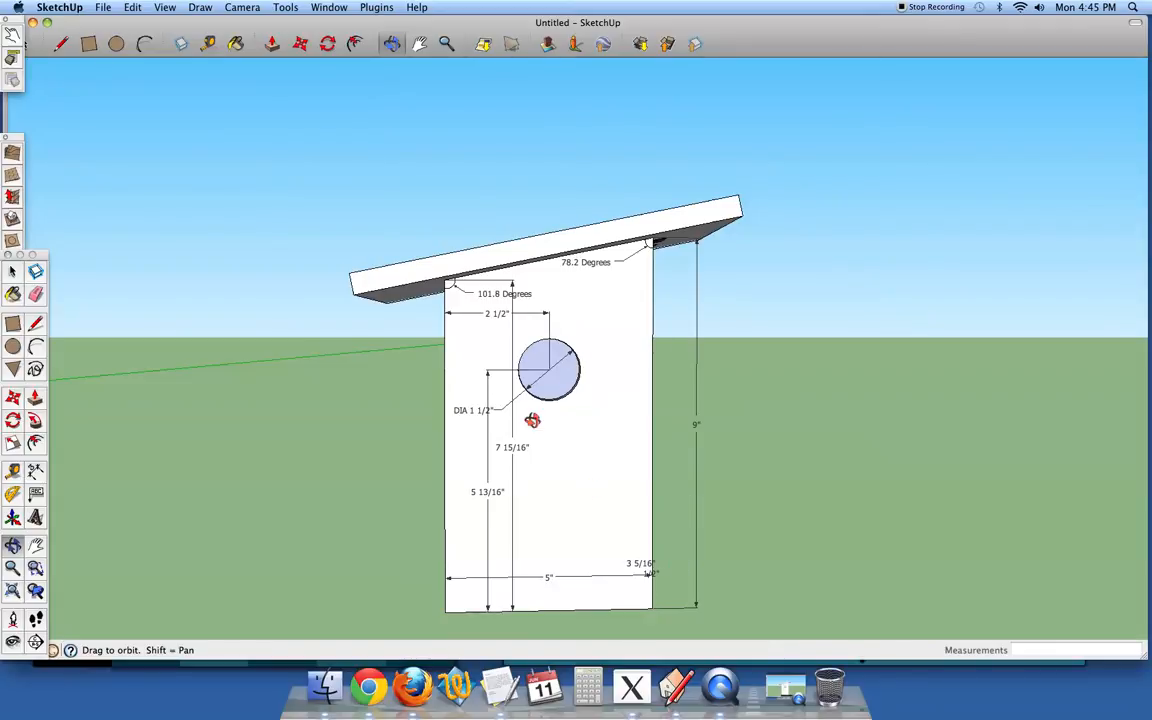
pyautogui.moveTo(614, 412)
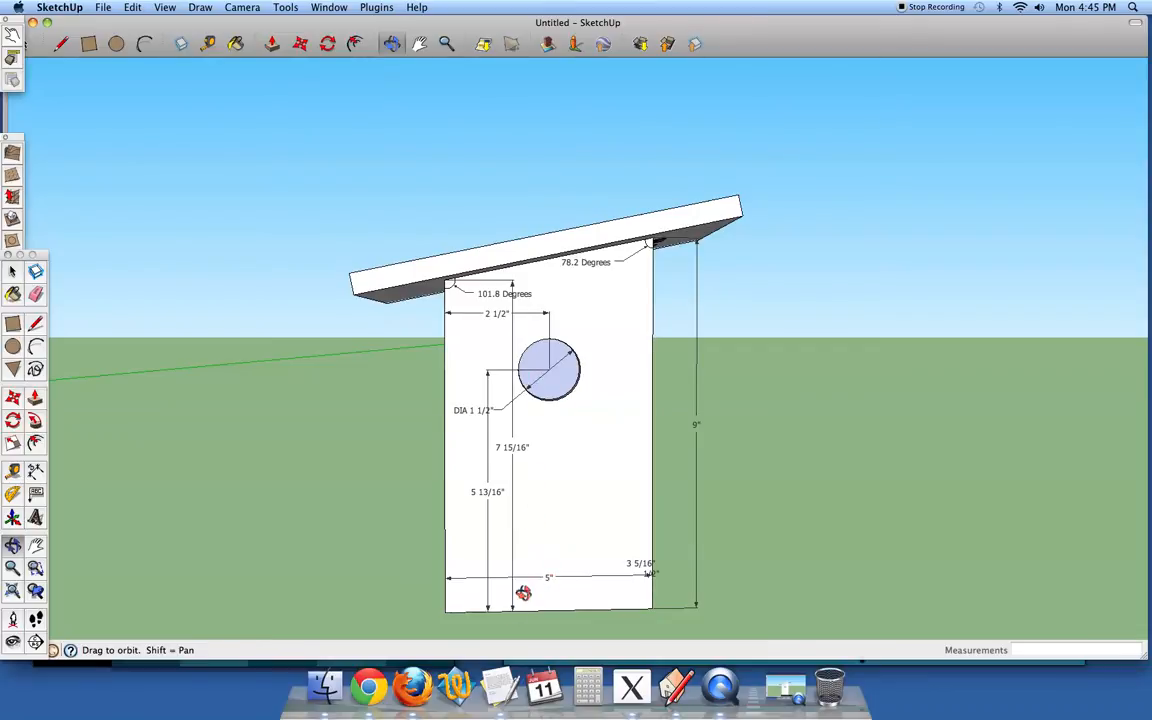
pyautogui.moveTo(490, 500)
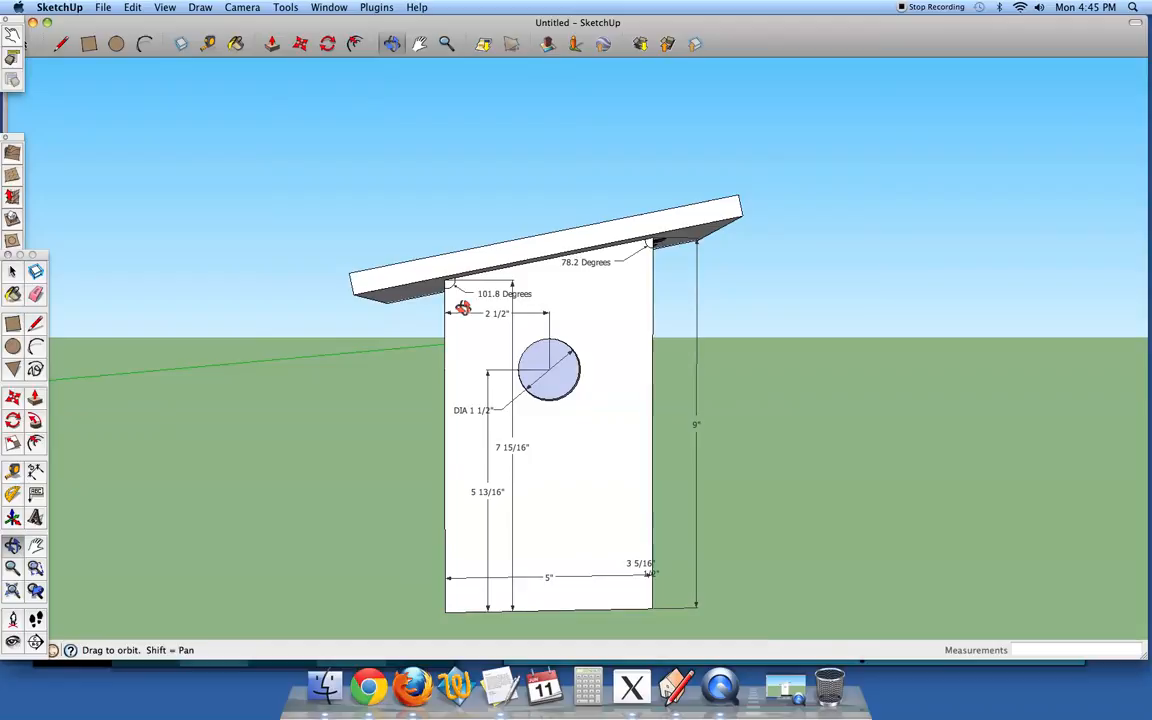
pyautogui.moveTo(500, 310)
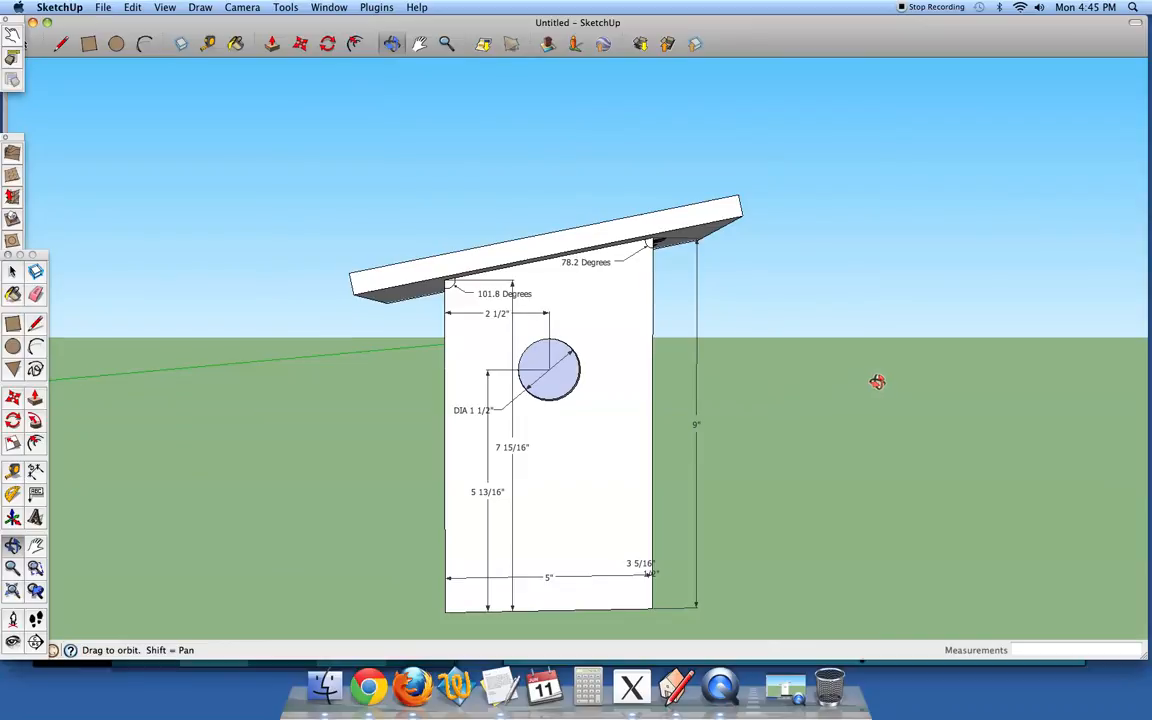
# Step: Orbit the view to the back of the birdhouse, showing the roof hinges and 9" back
pyautogui.moveTo(877, 382); pyautogui.dragTo(287, 361)
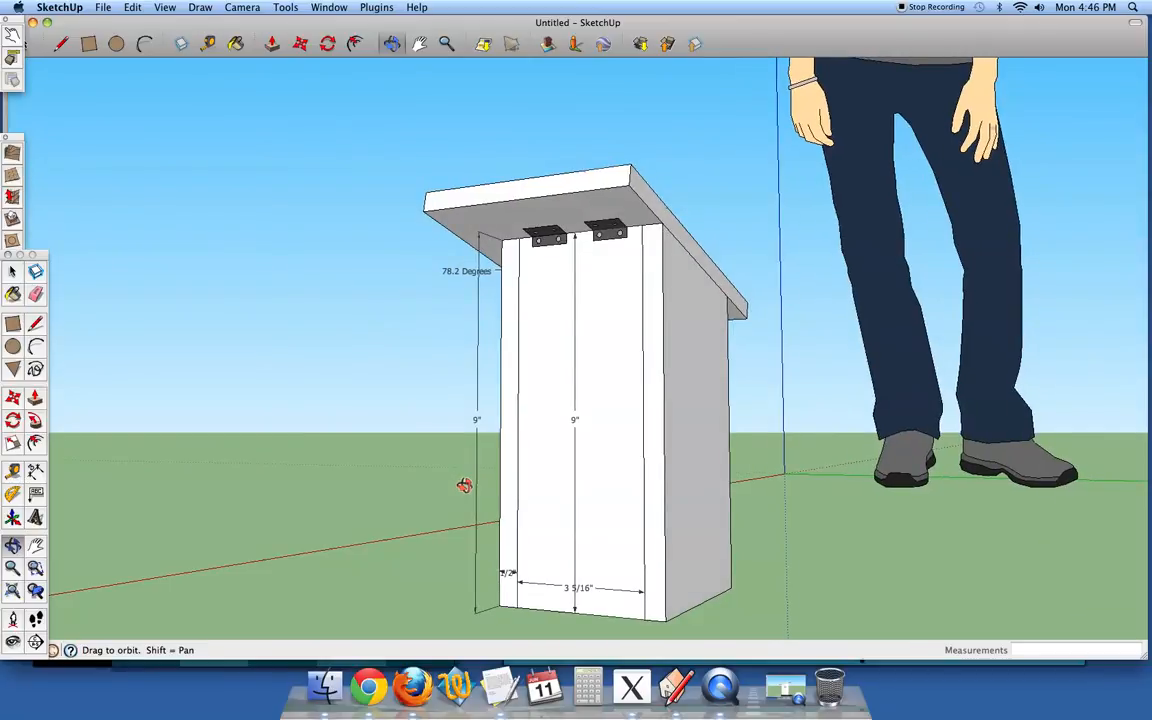
pyautogui.moveTo(420, 168)
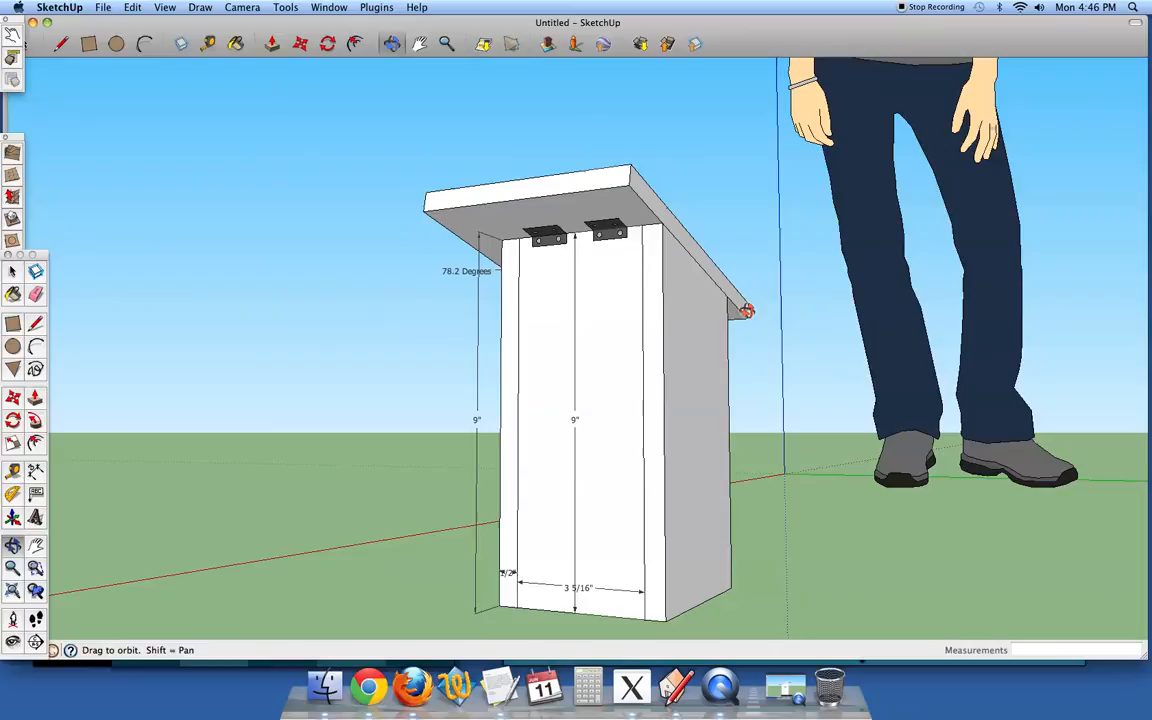
pyautogui.moveTo(578, 320)
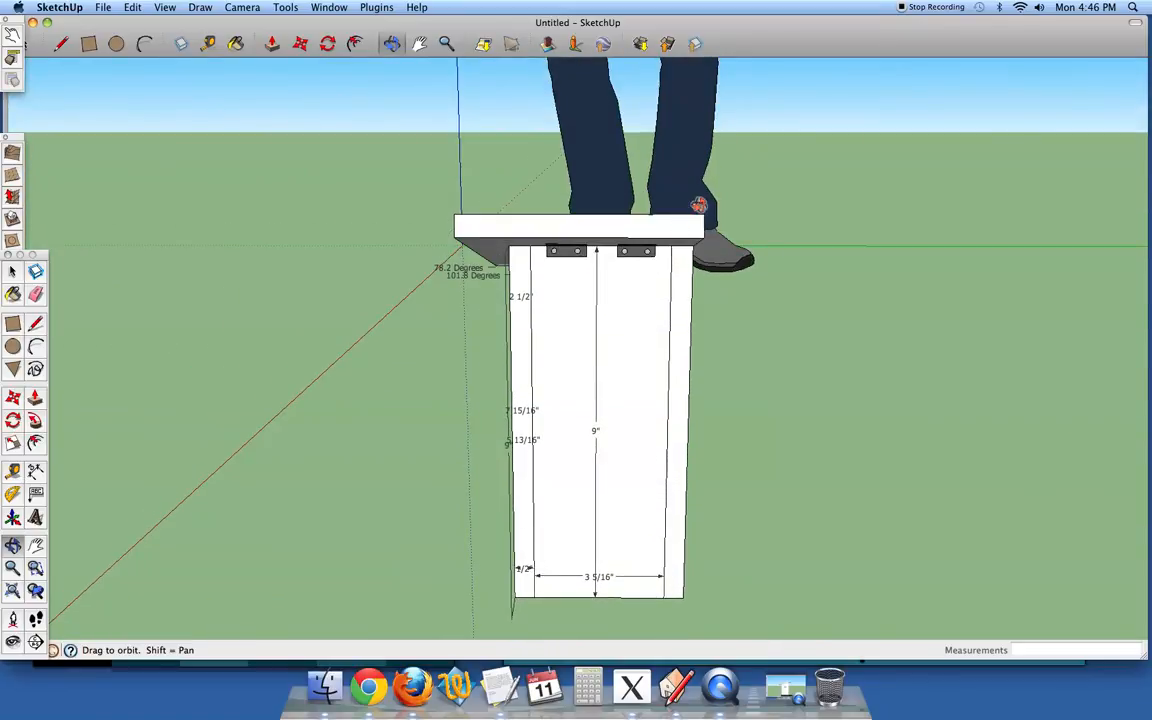
pyautogui.moveTo(700, 340)
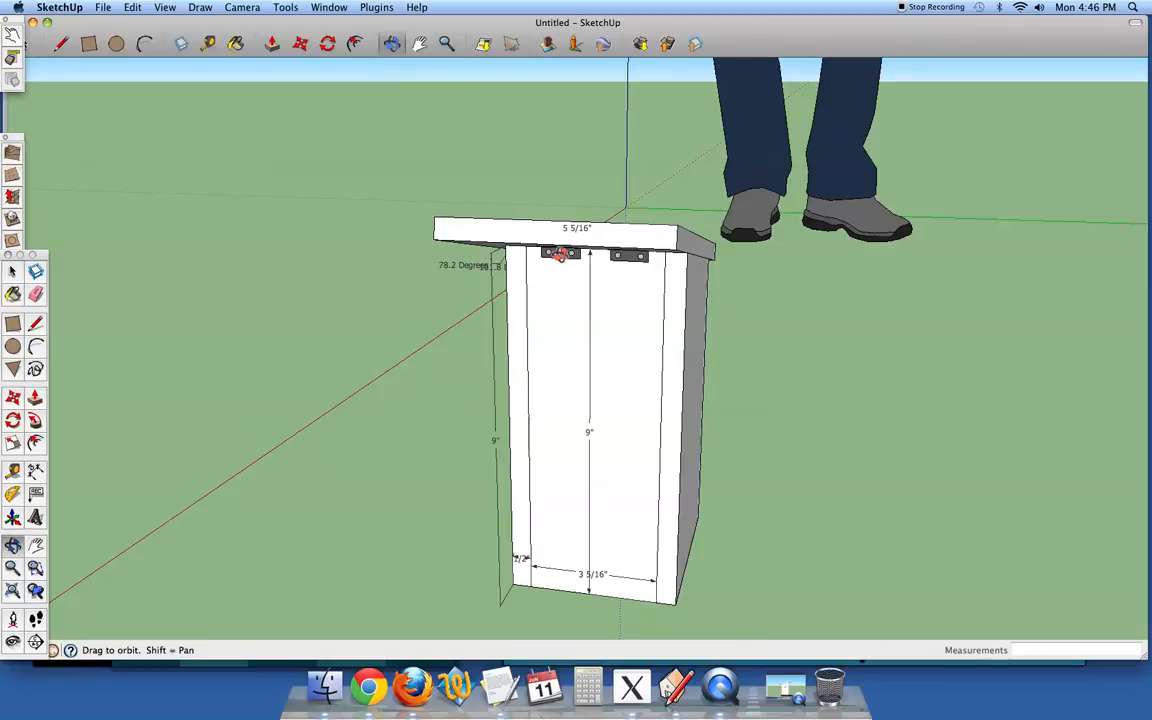
pyautogui.moveTo(557, 233)
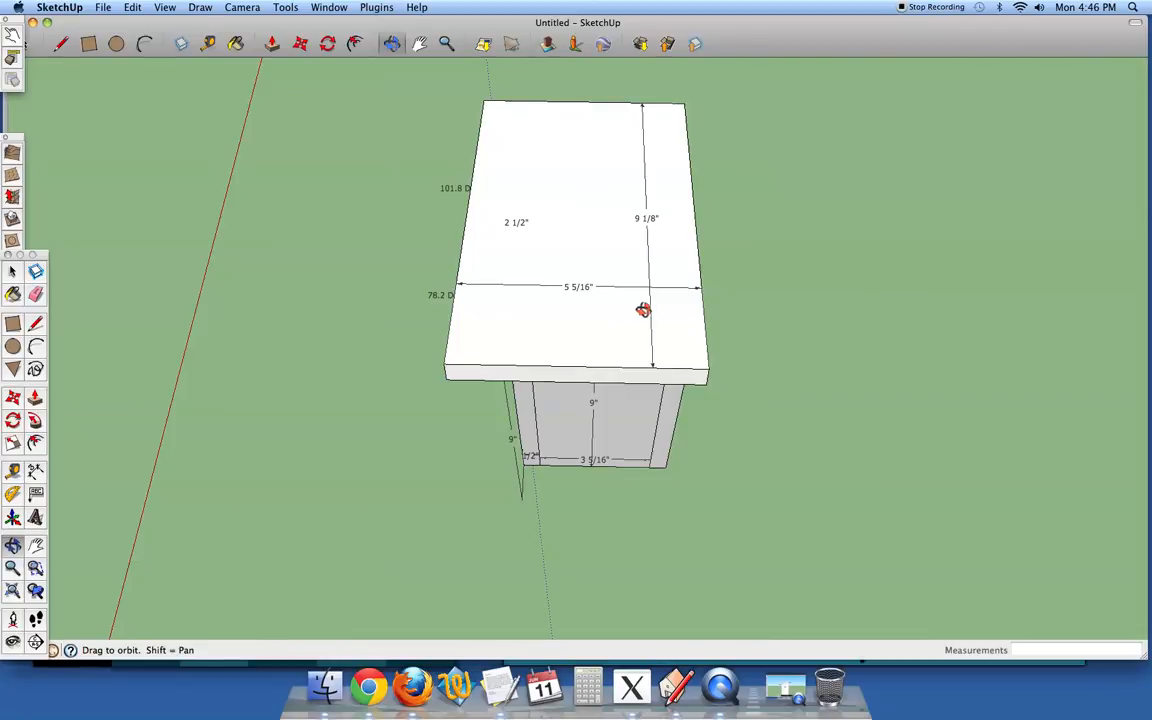
pyautogui.moveTo(387, 322)
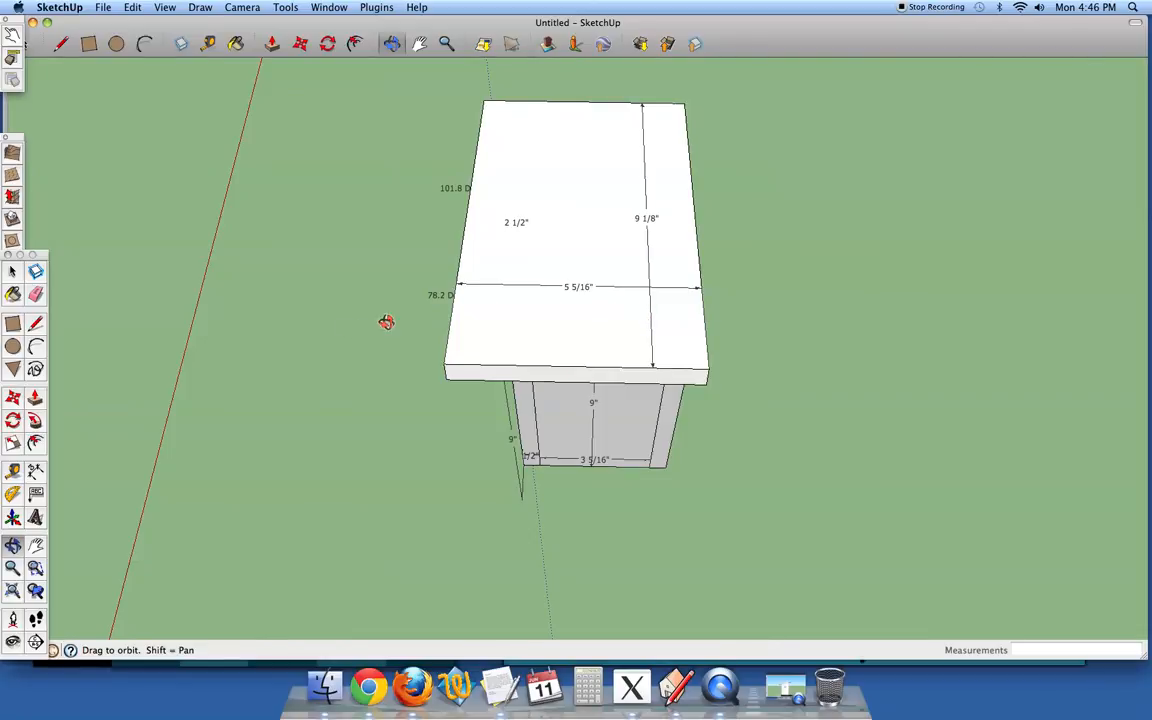